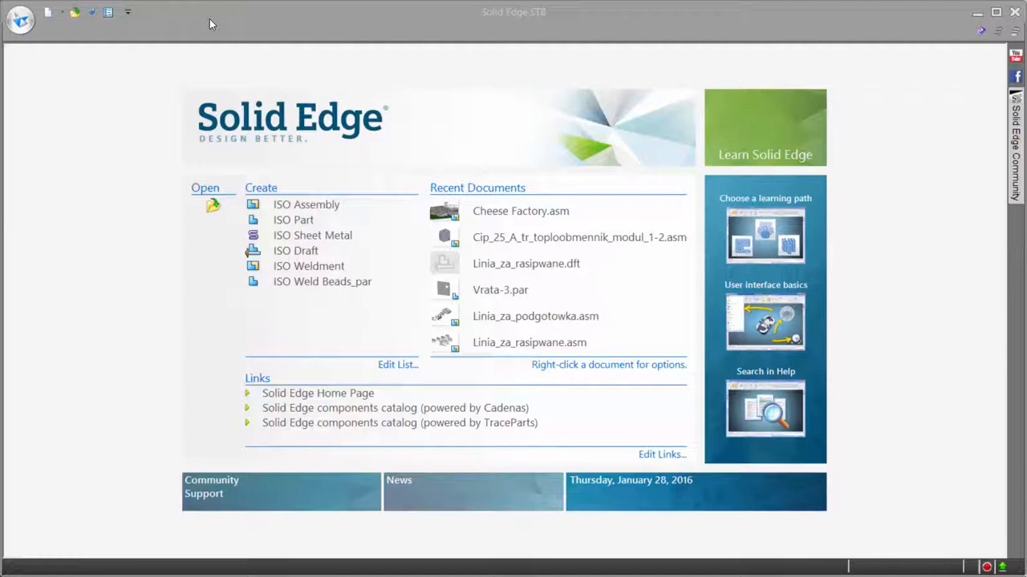
mouse_move(199, 25)
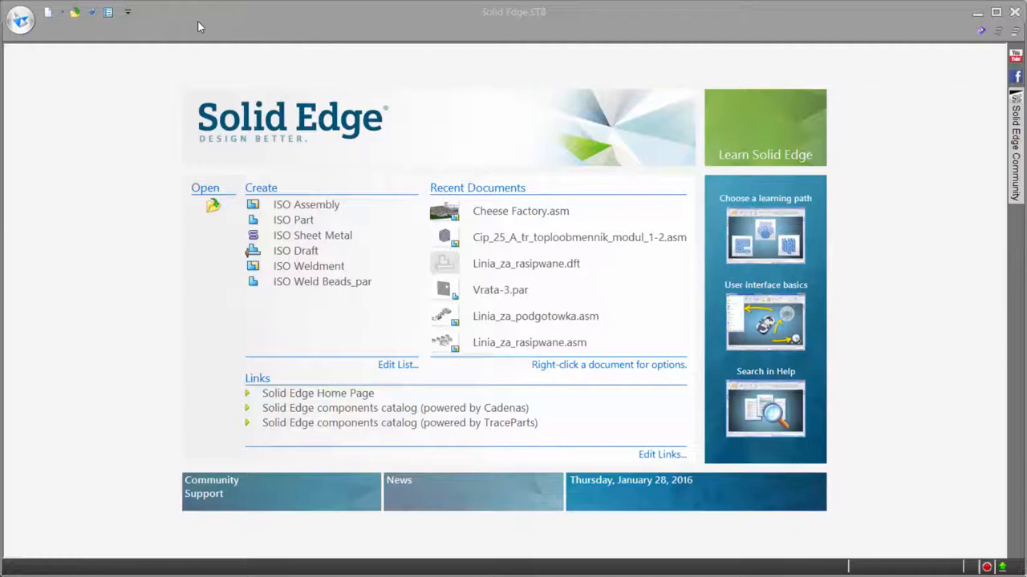
Bring up the application menu from the Solid Edge start page
click(18, 17)
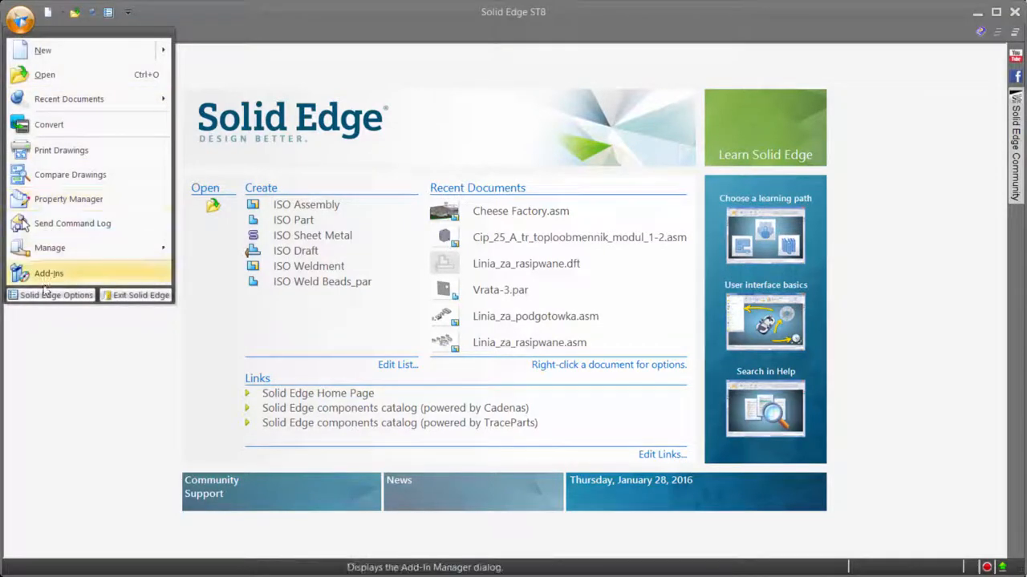
Review the Assembly Open As setting, keep Auto-Select and confirm the options
click(54, 296)
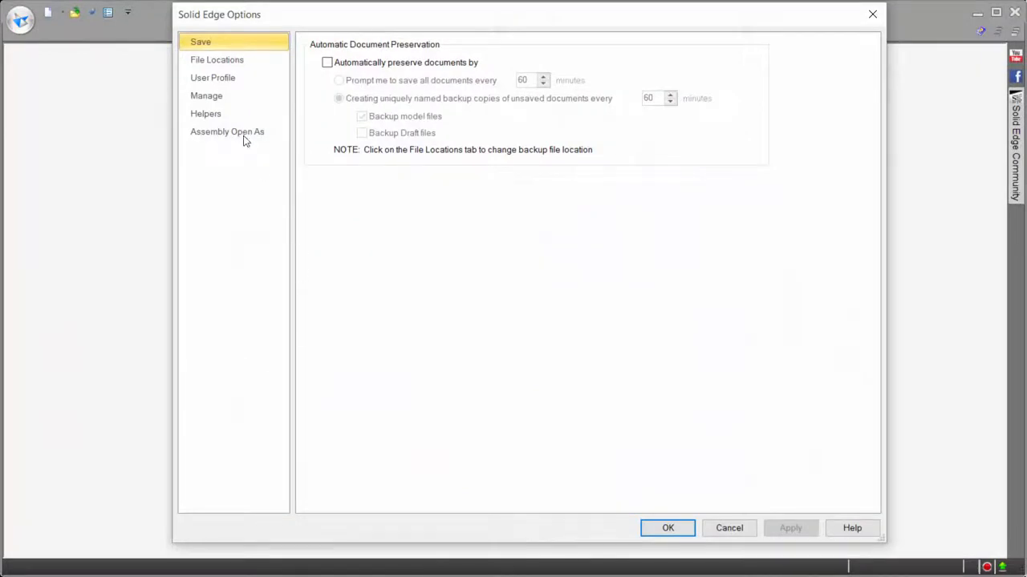
click(228, 132)
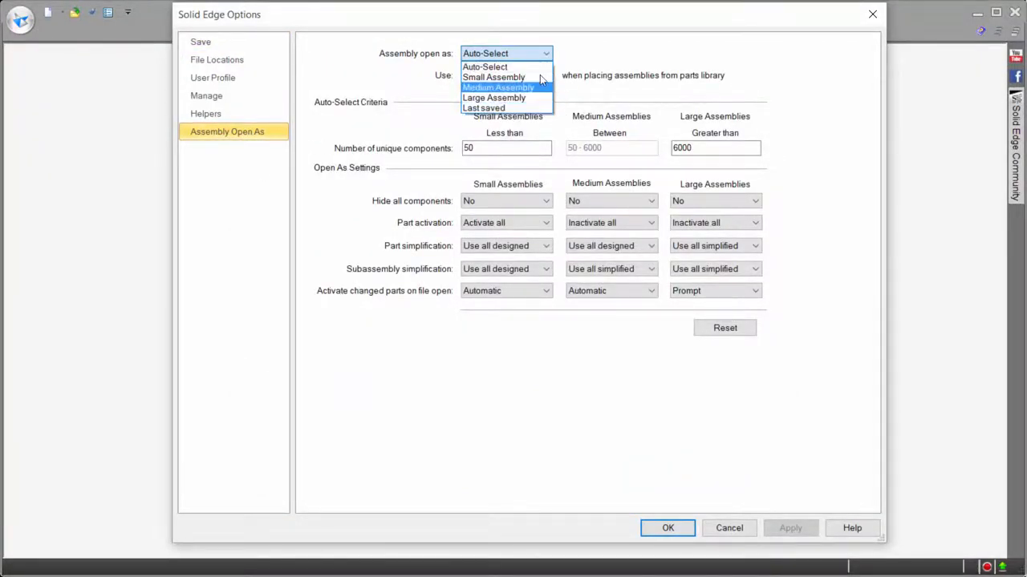
click(485, 68)
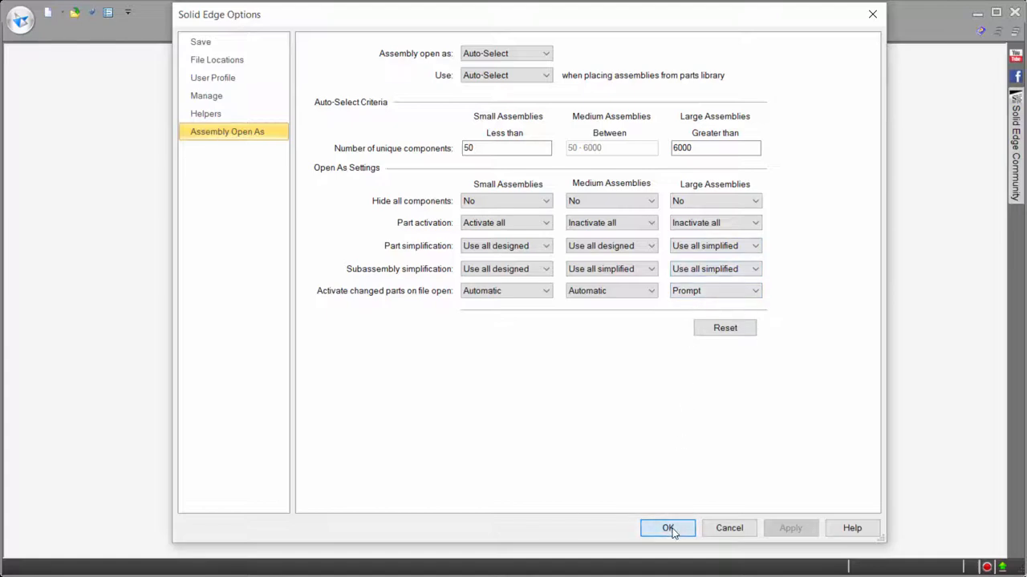
click(667, 530)
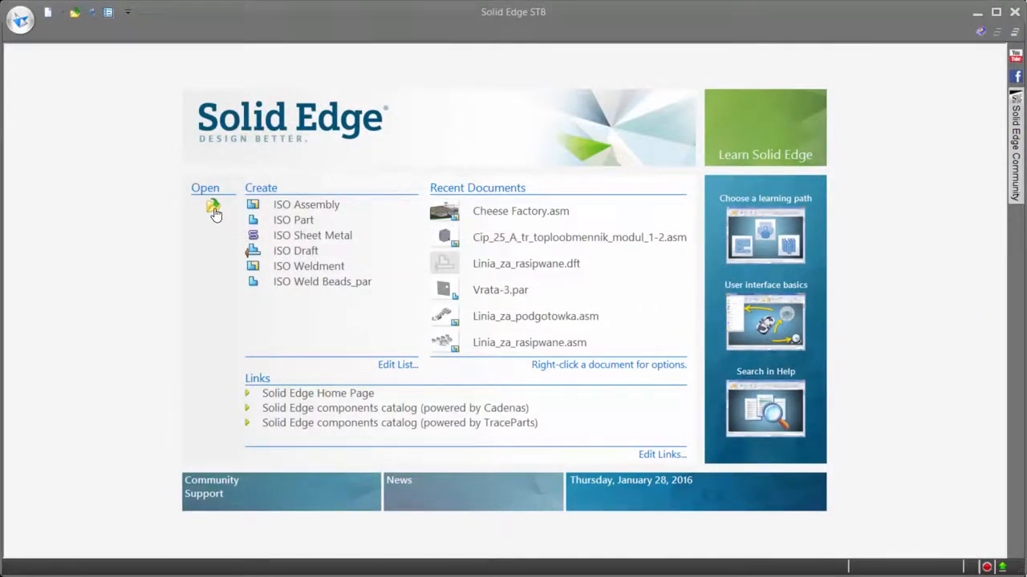
Browse the Donido Plant folder filtered to top-level assemblies and choose Cheese Factory.asm
click(213, 209)
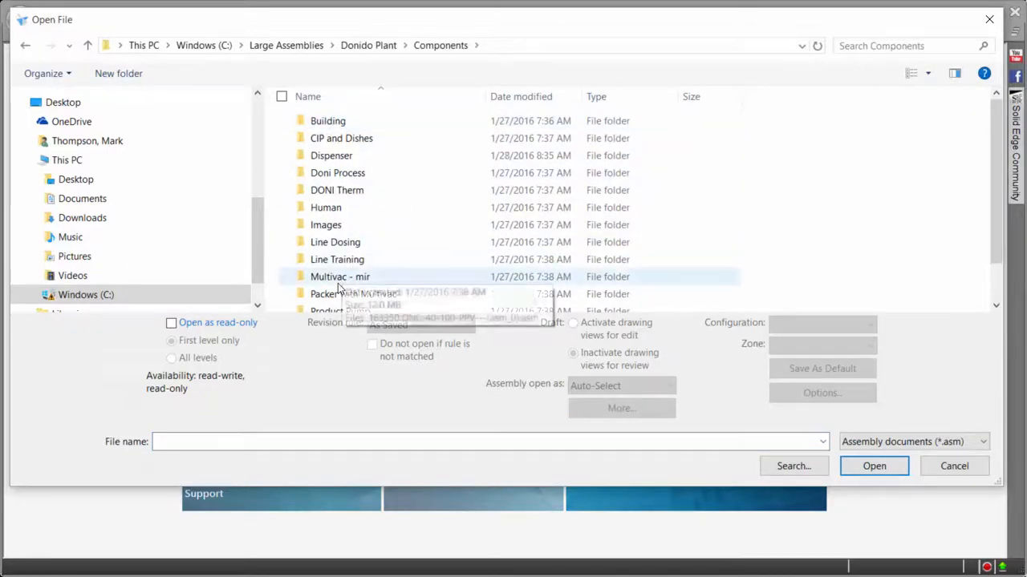
double_click(340, 275)
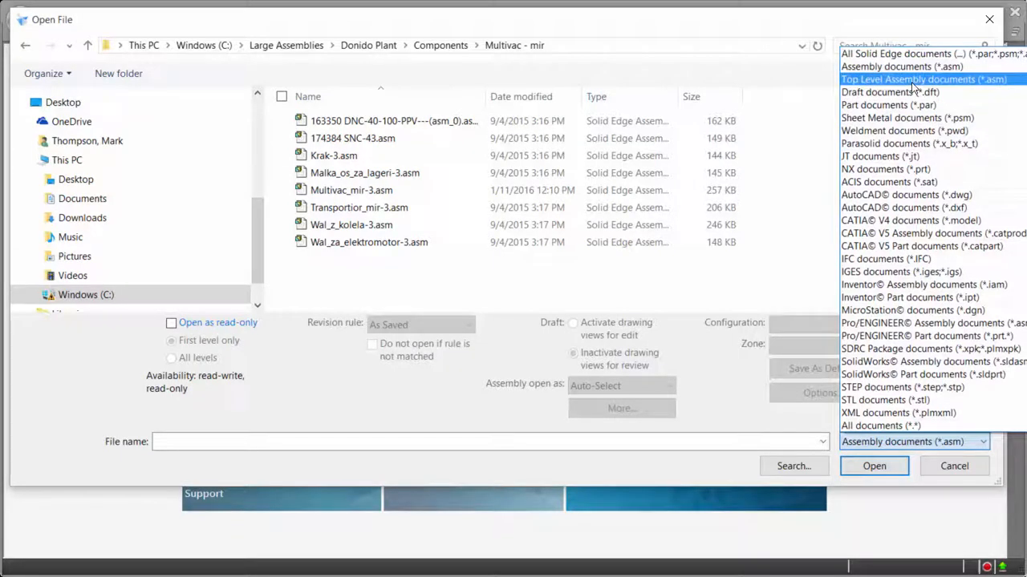
click(915, 80)
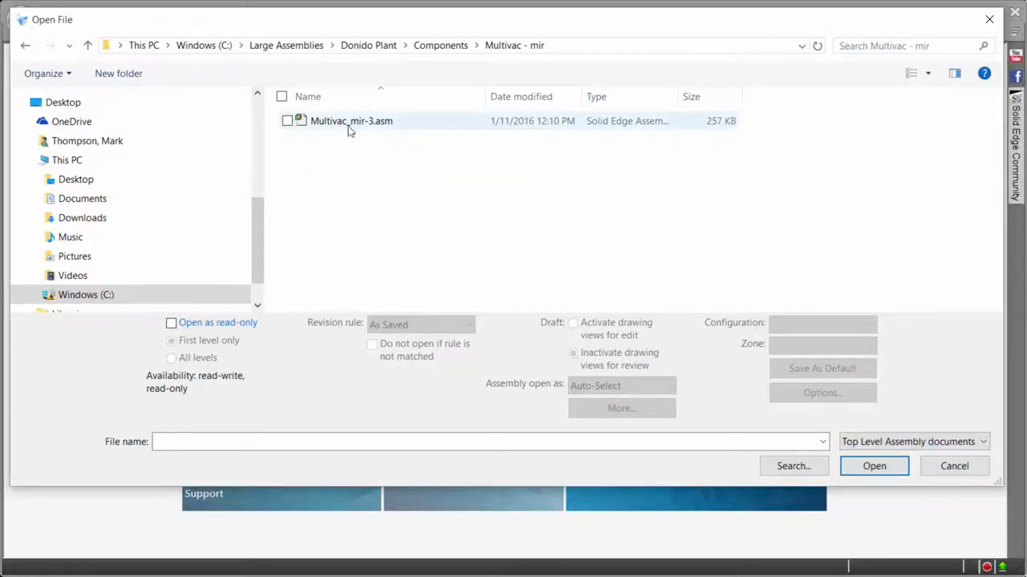
click(369, 45)
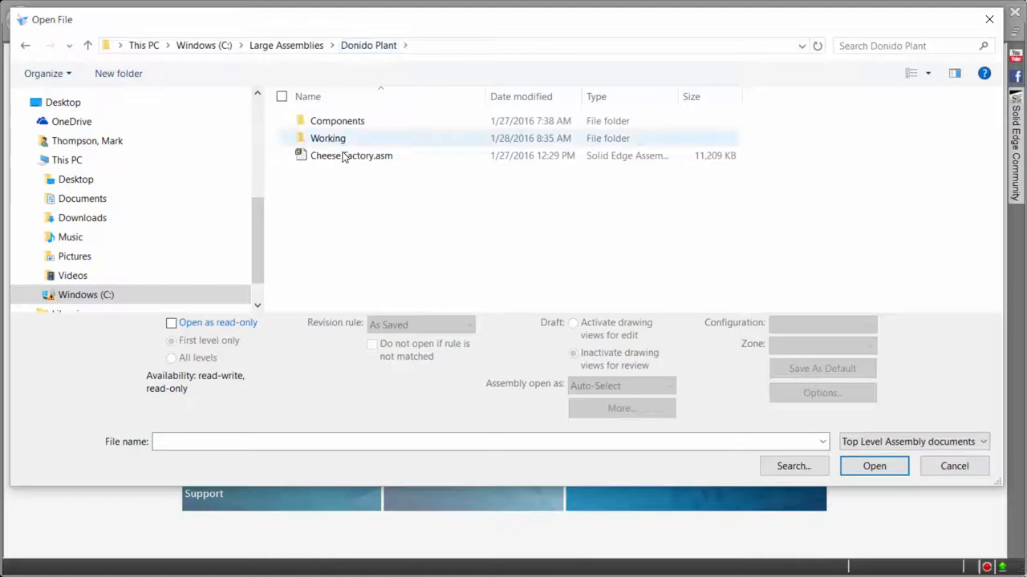
click(352, 155)
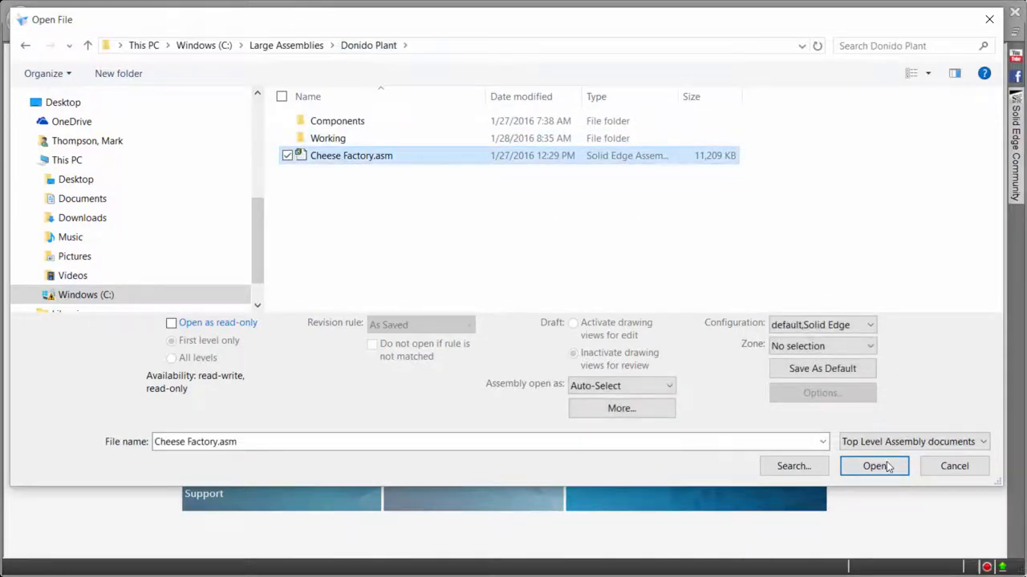
Open Cheese Factory.asm and dismiss its statistics report of 12757 total parts
click(872, 465)
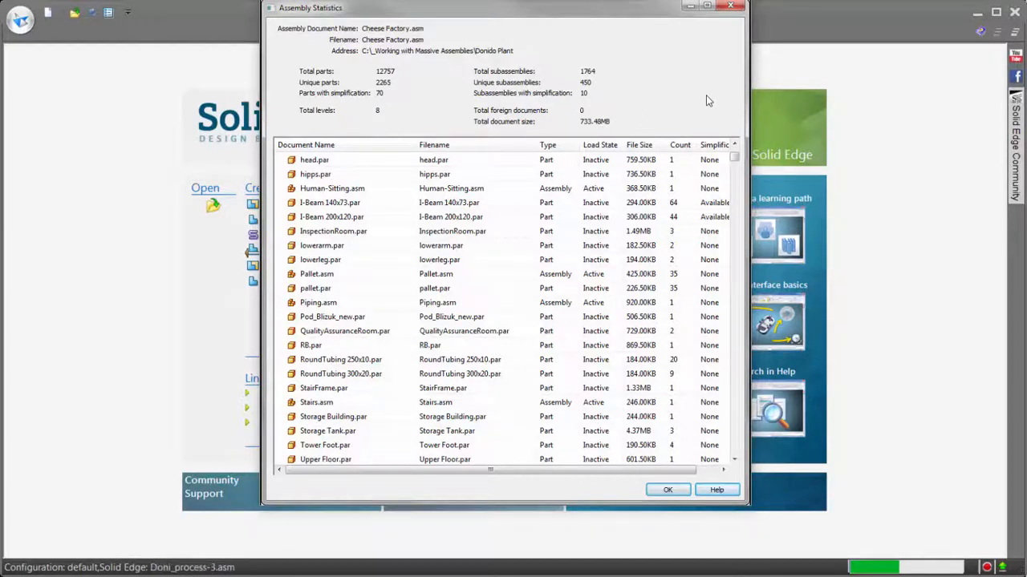
click(668, 490)
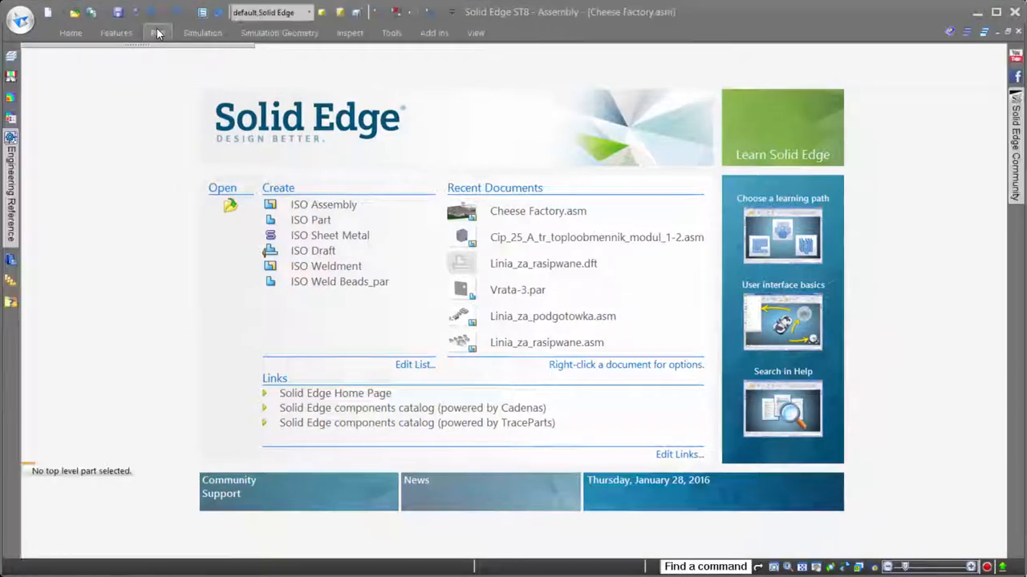
Start the Select Parts by Size tool on the displayed factory model
click(537, 210)
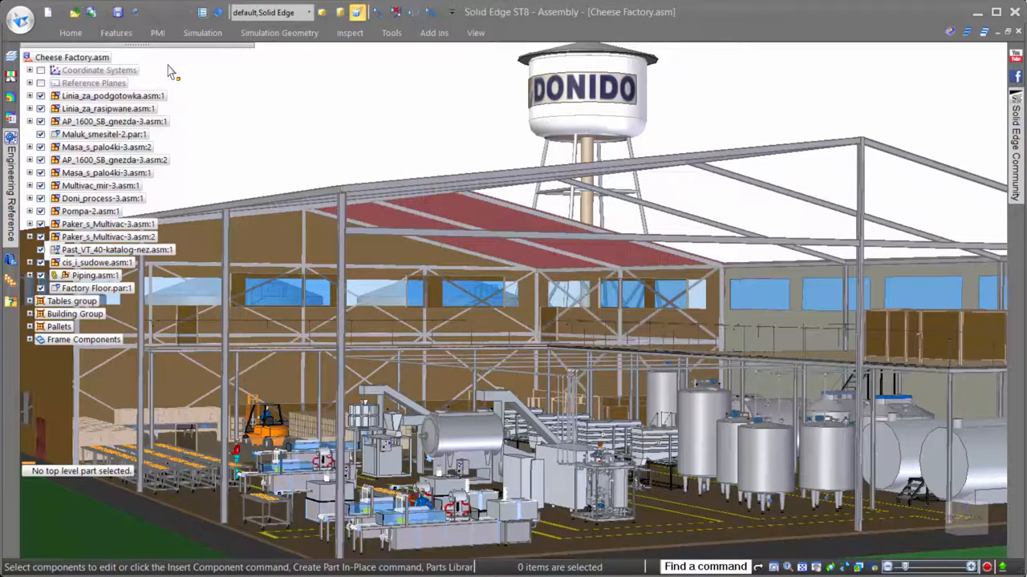
mouse_move(234, 80)
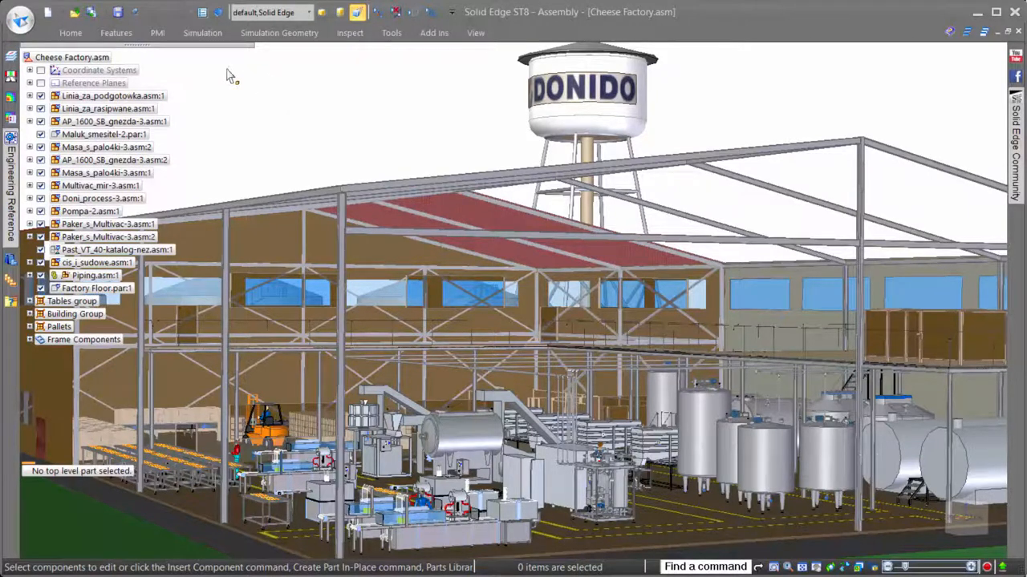
click(71, 32)
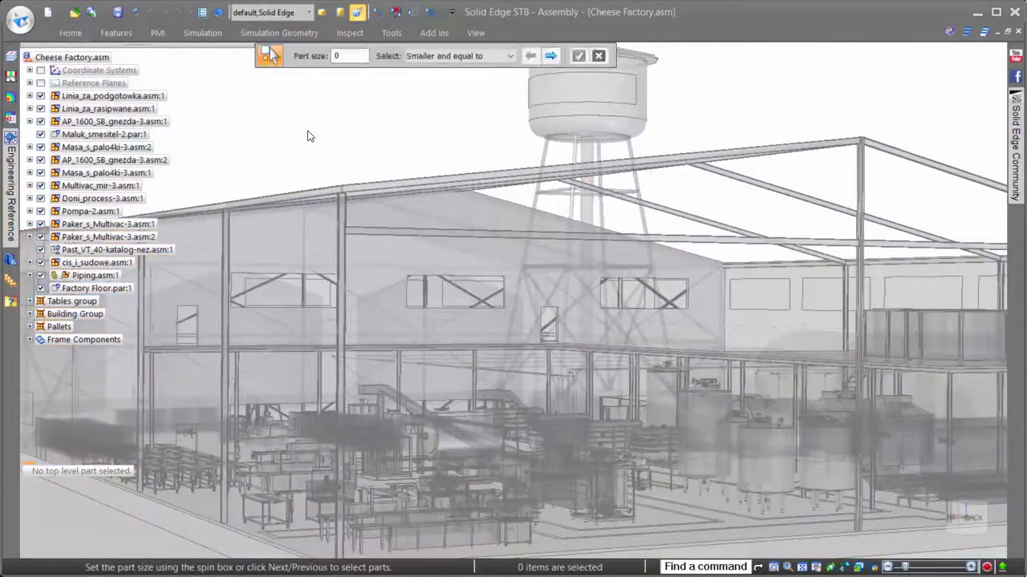
Step the part size to 1, 2 and 3, settle on size 2 (3504 parts) and accept
click(552, 54)
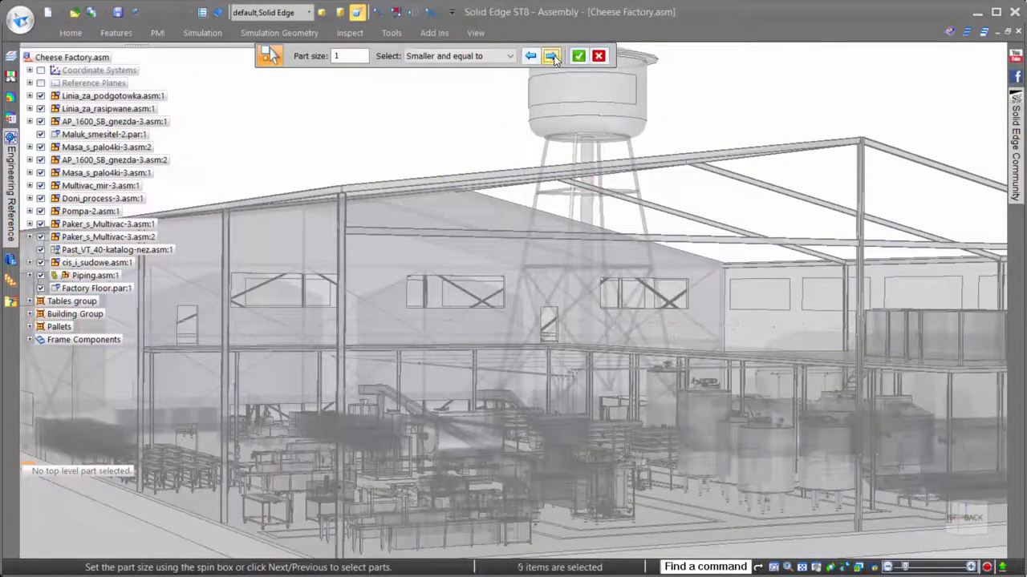
click(551, 55)
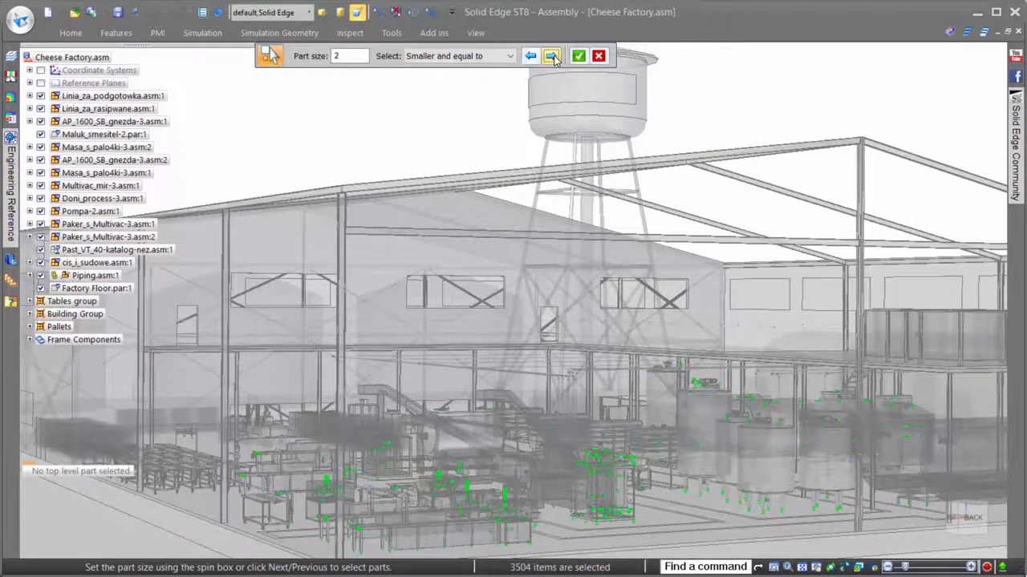
click(548, 54)
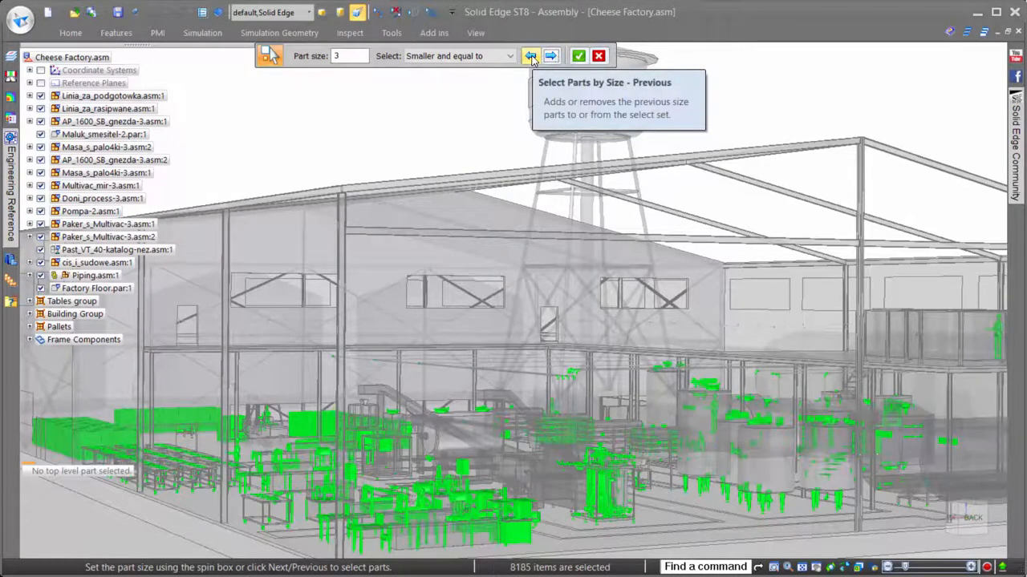
click(528, 55)
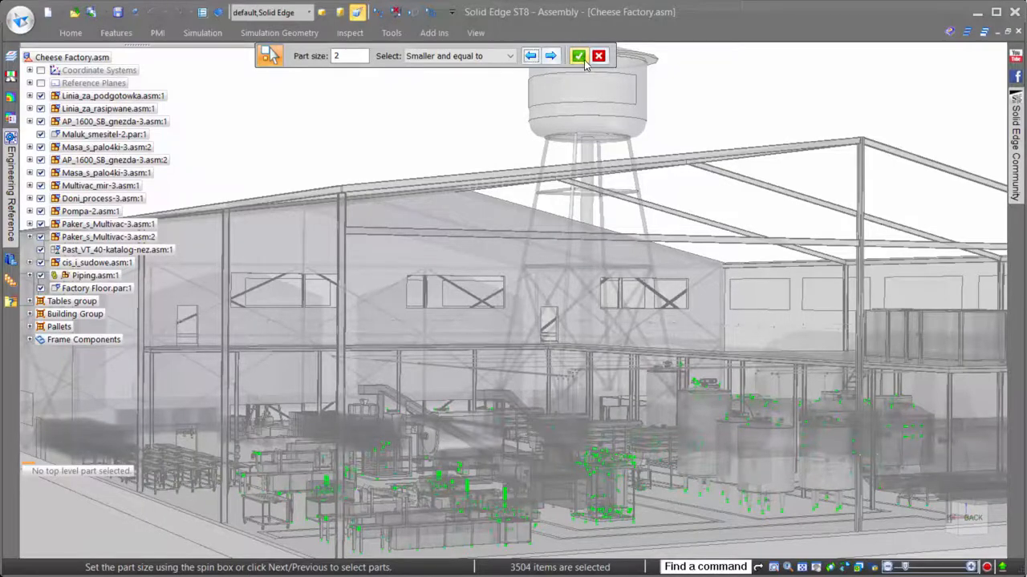
click(577, 55)
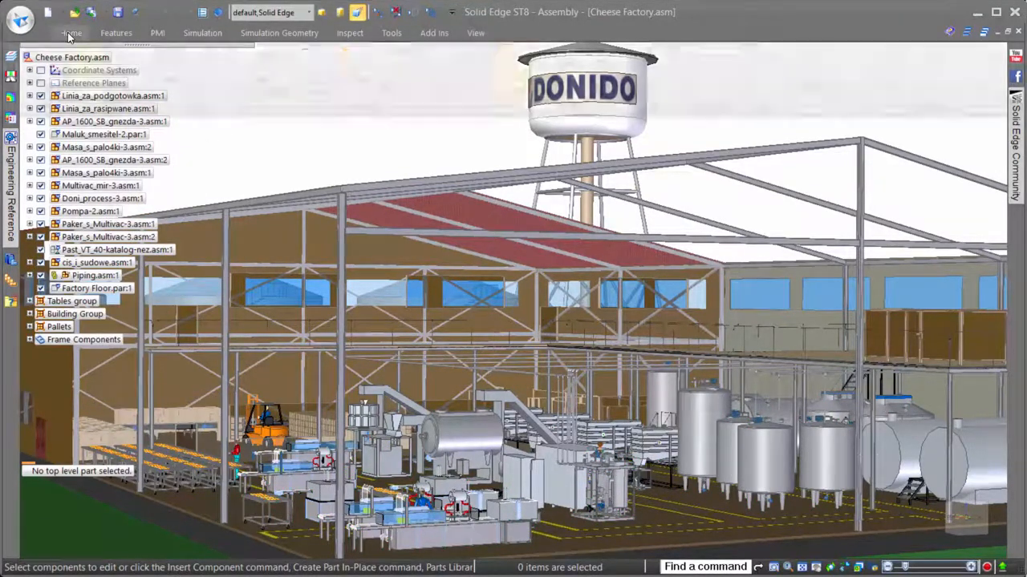
Choose the Floor Layout display configuration from the Home Configurations list
click(68, 32)
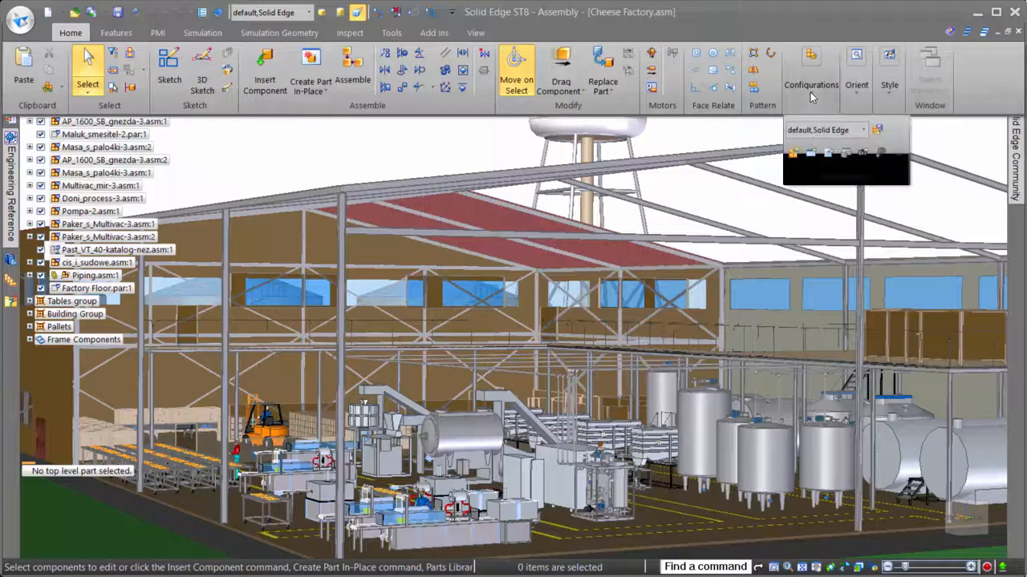
mouse_move(898, 153)
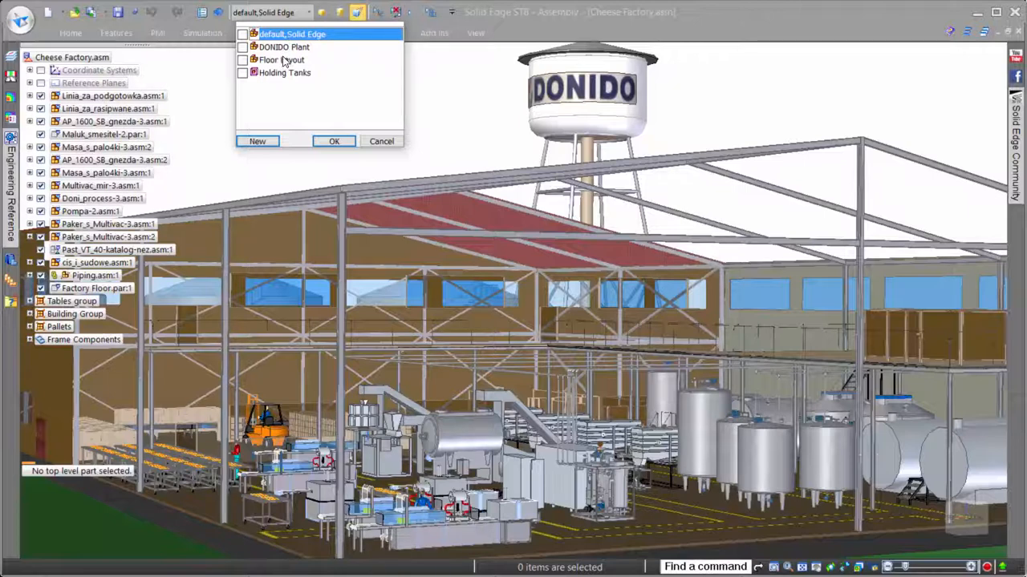
click(282, 60)
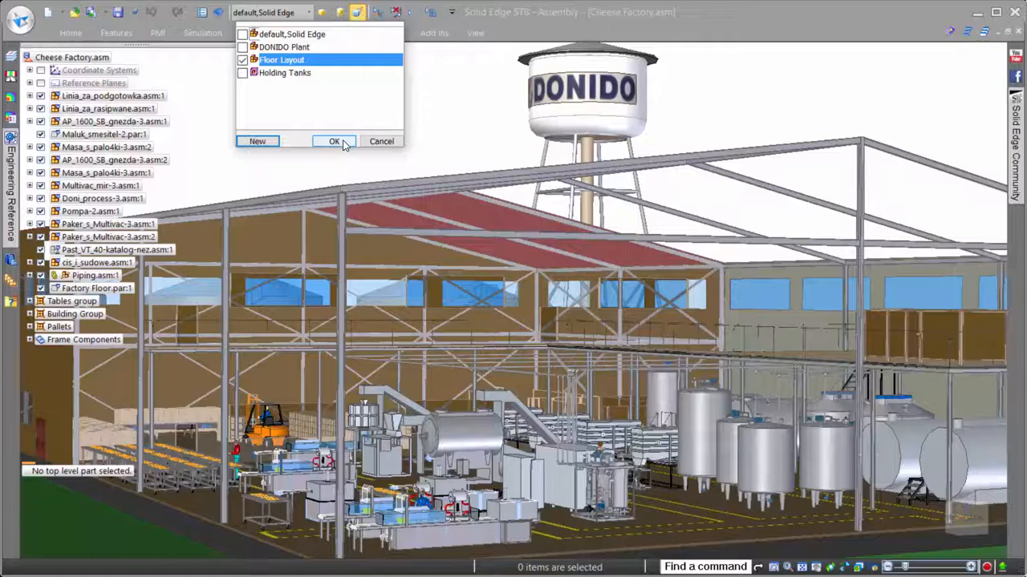
click(334, 141)
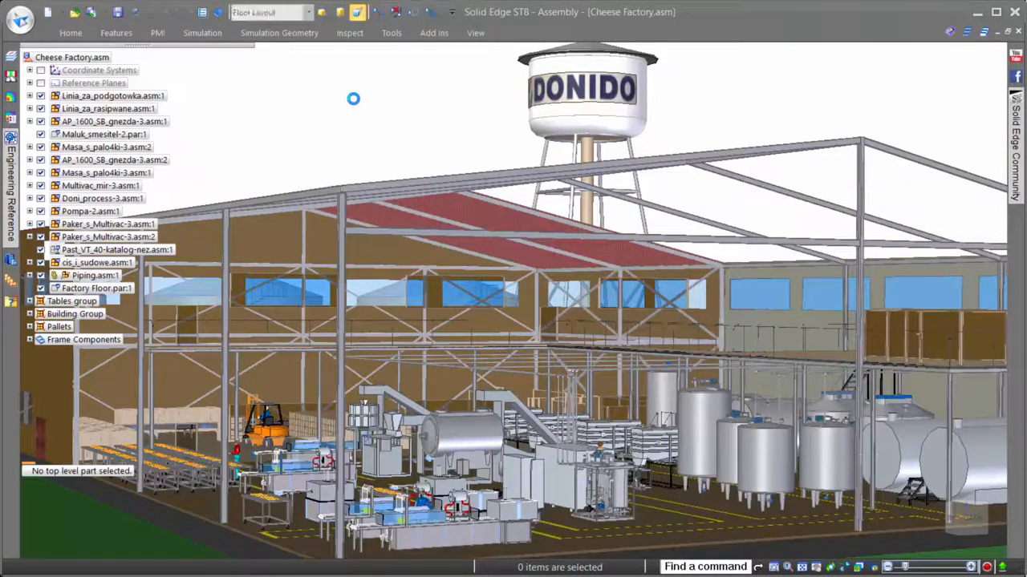
Select the Cip_25_A_tr_toploobmennik_modul_1-2 heat exchanger subassembly in the process area
click(40, 288)
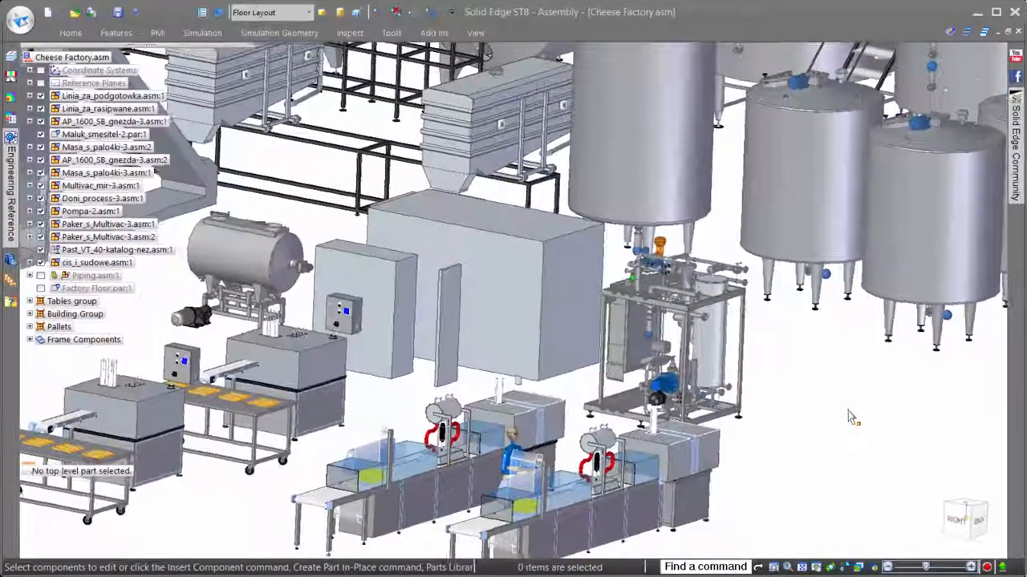
click(99, 250)
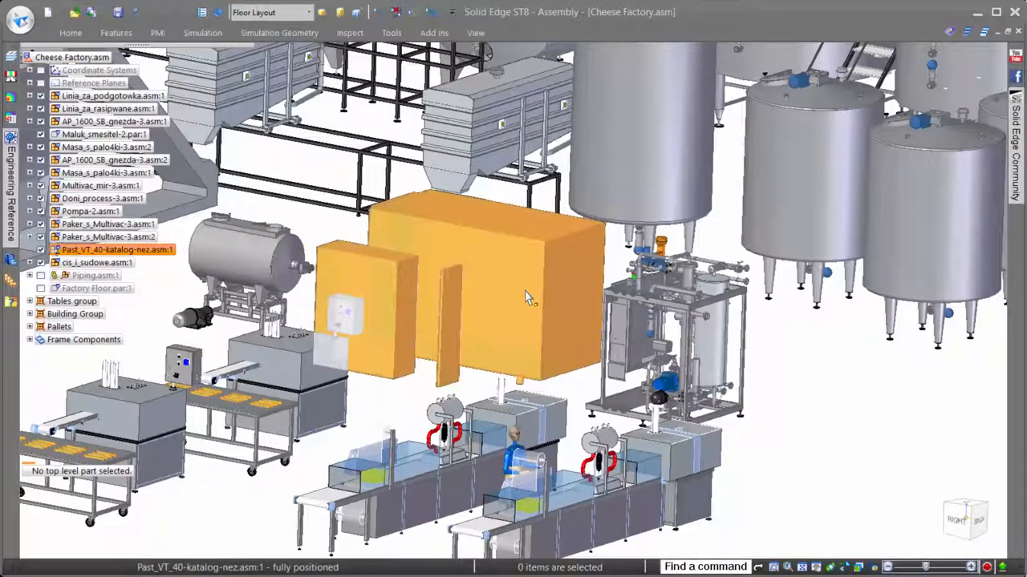
mouse_move(709, 356)
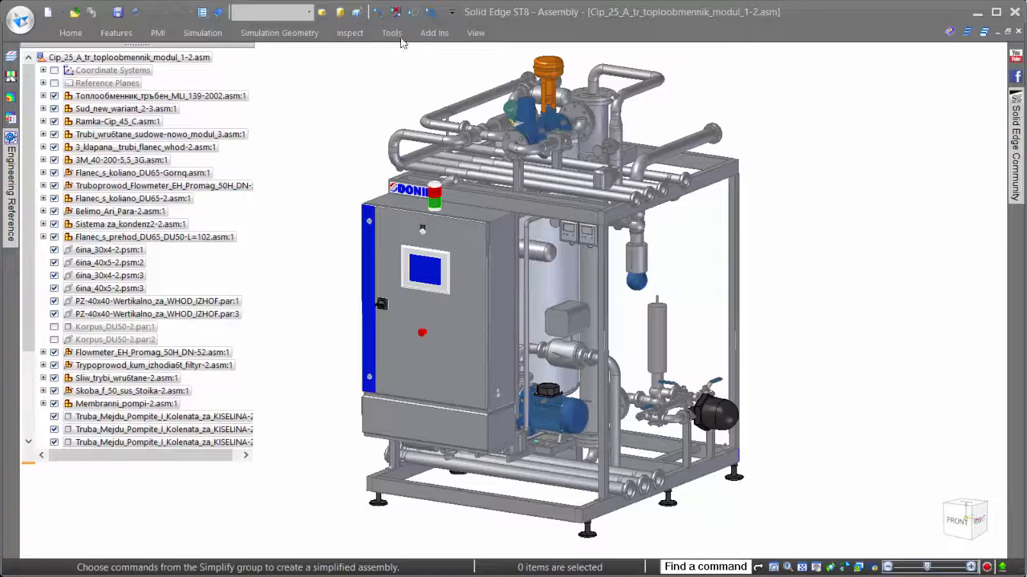
Simplify the heat exchanger module with Box enclosures around its components (Enclose 1–4)
click(391, 32)
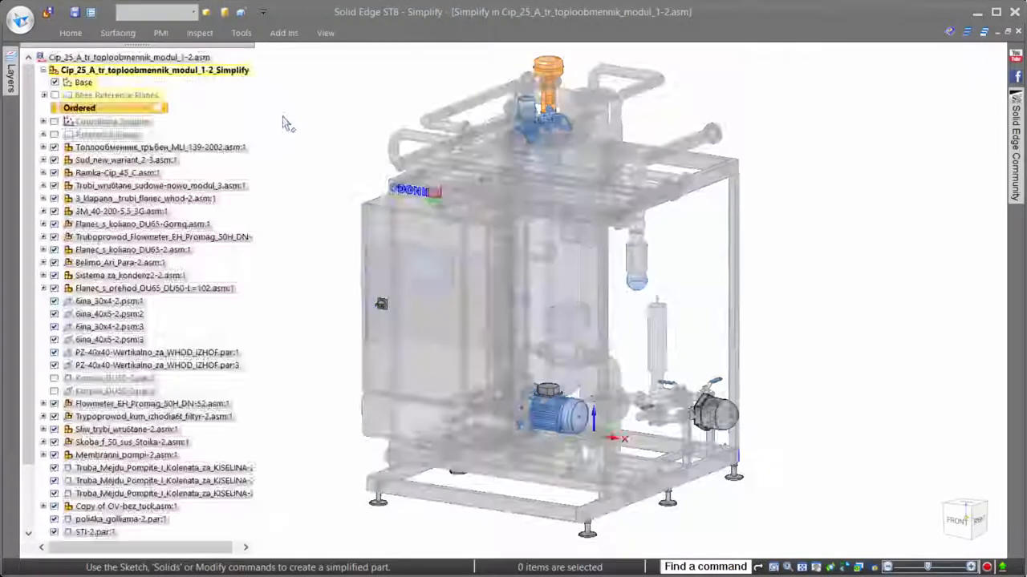
click(70, 32)
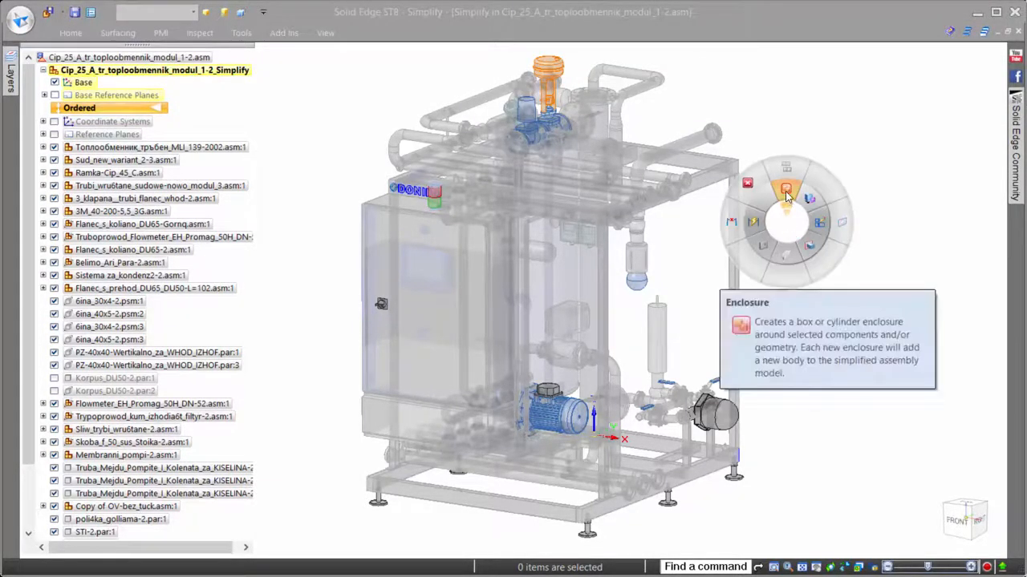
click(783, 191)
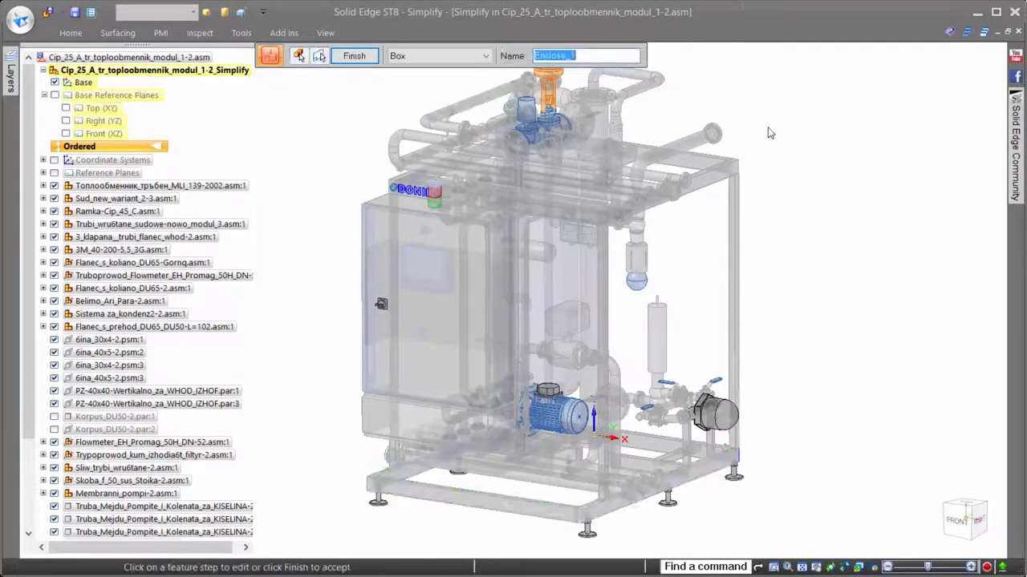
click(354, 54)
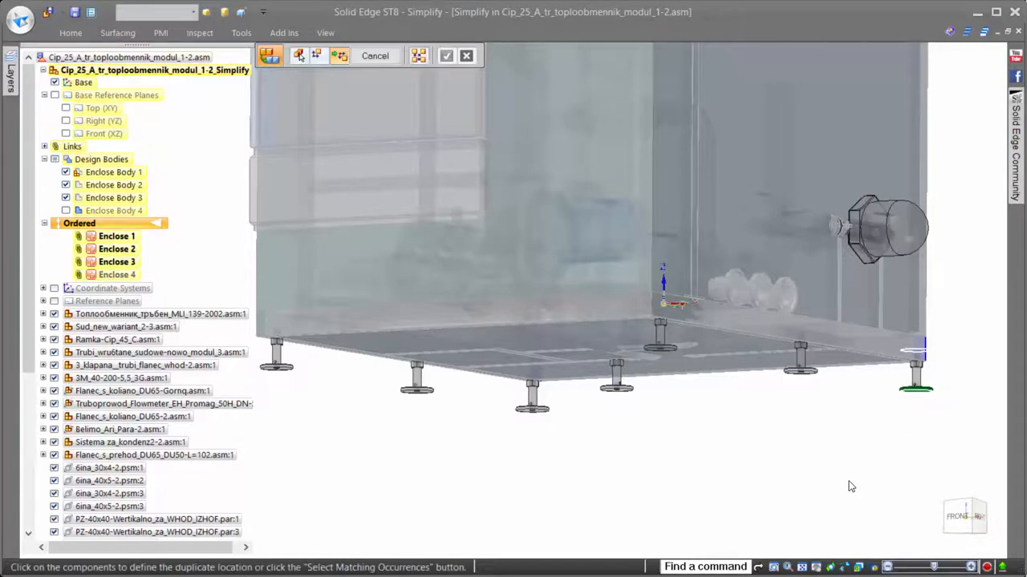
mouse_move(418, 54)
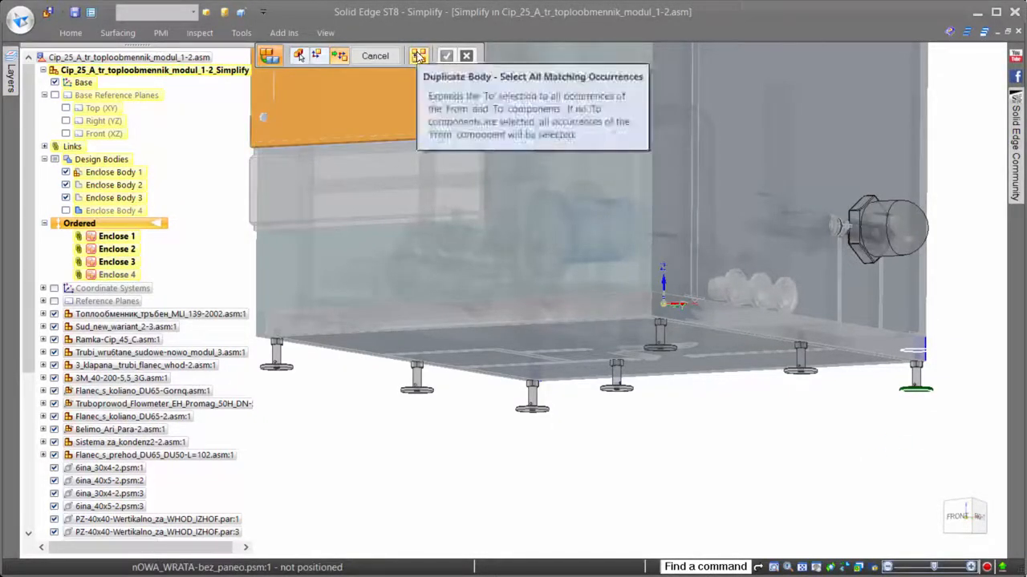
Duplicate the enclosure body onto all matching occurrences
click(421, 54)
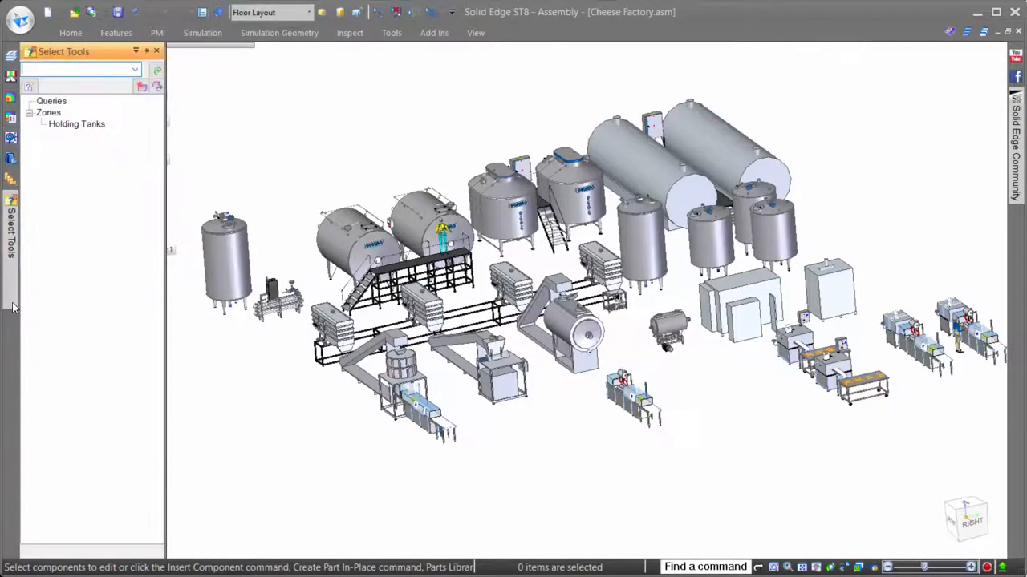
mouse_move(85, 193)
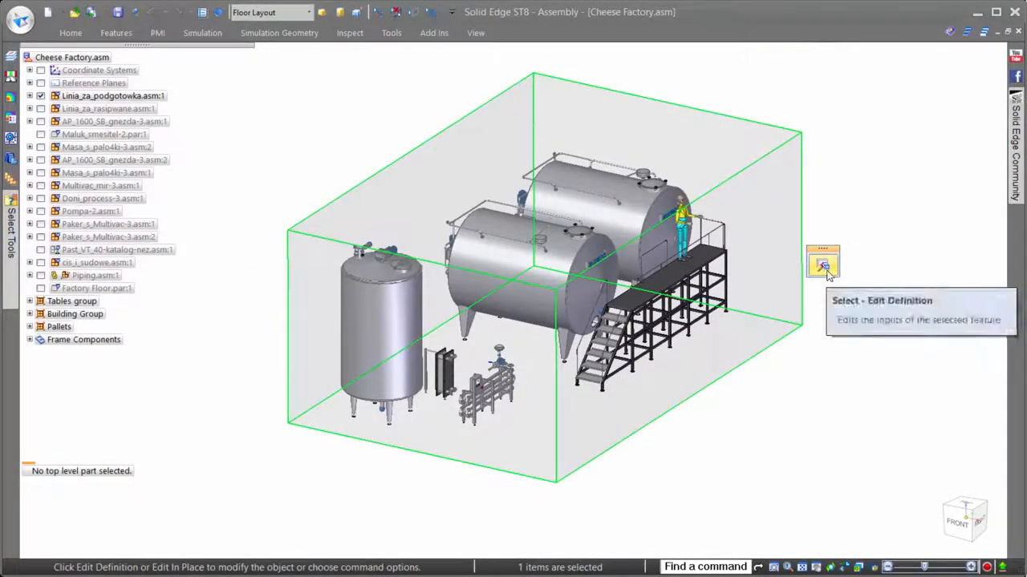
Edit the Holding Tanks zone definition from Select Tools
click(821, 263)
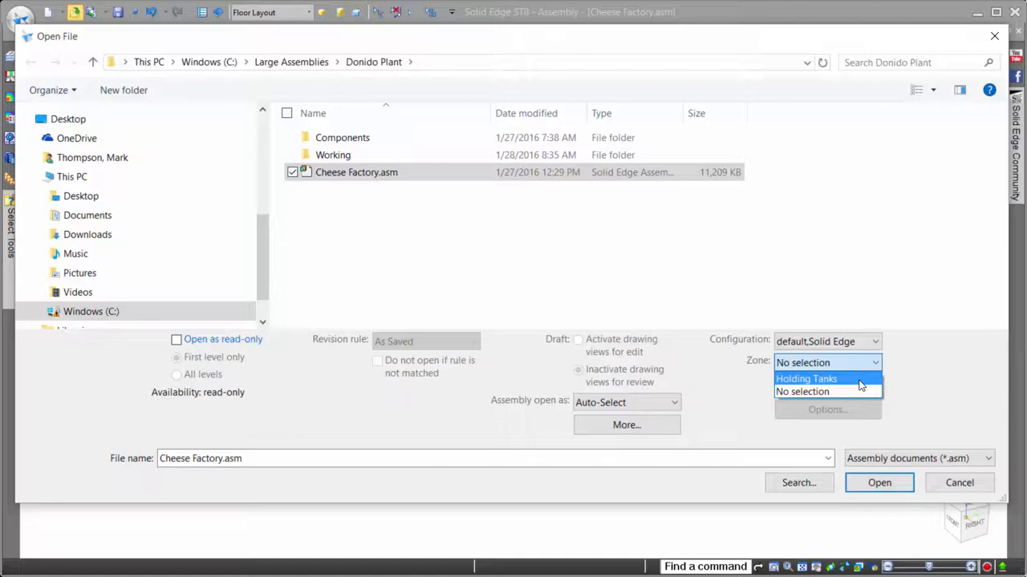
Reopen Cheese Factory.asm from the Donido Plant folder with no zone loaded
click(821, 391)
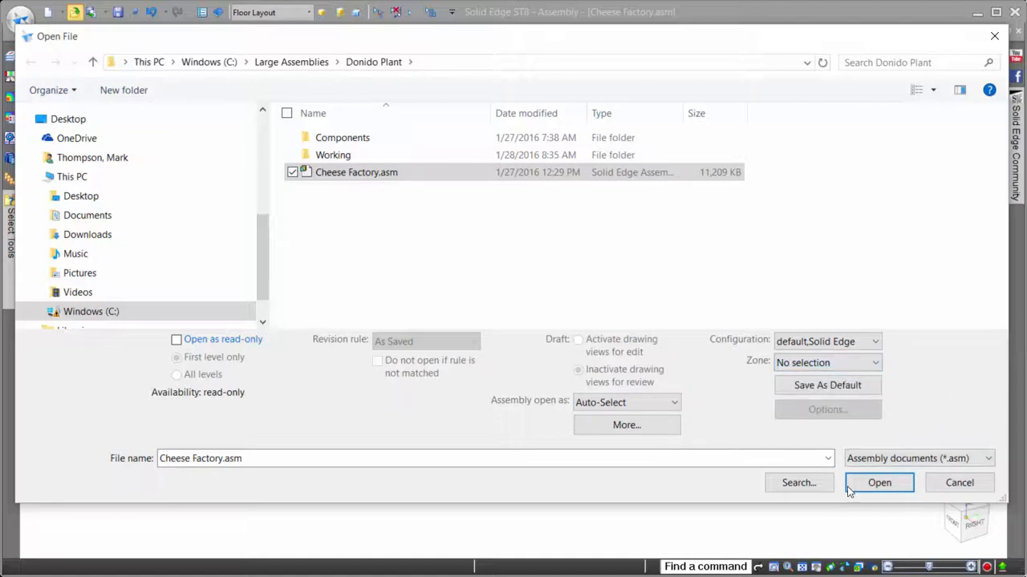
click(879, 483)
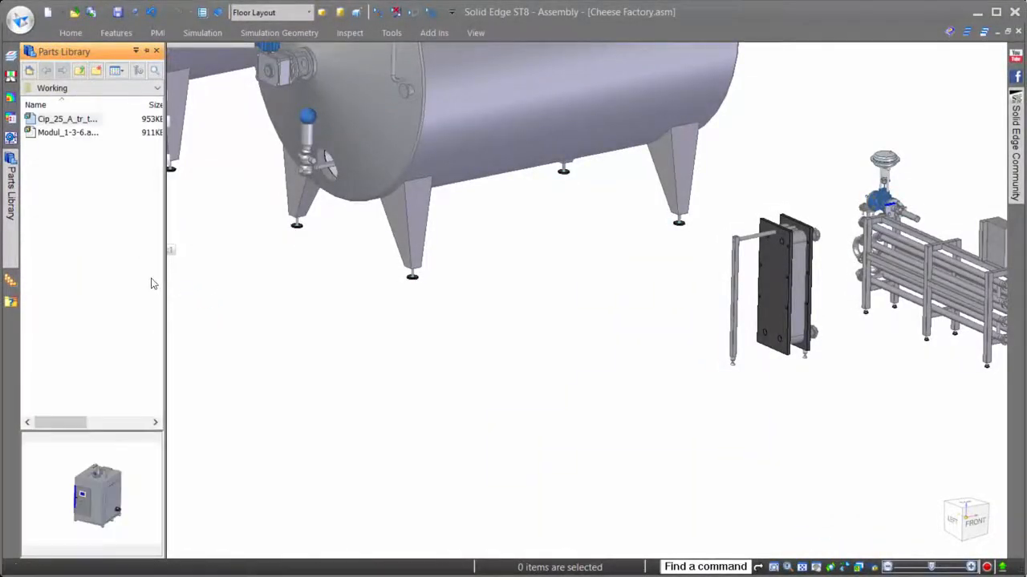
Place Cip_25_A_tr heat exchanger beside the holding tanks and switch it to Use Designed Assembly
click(67, 118)
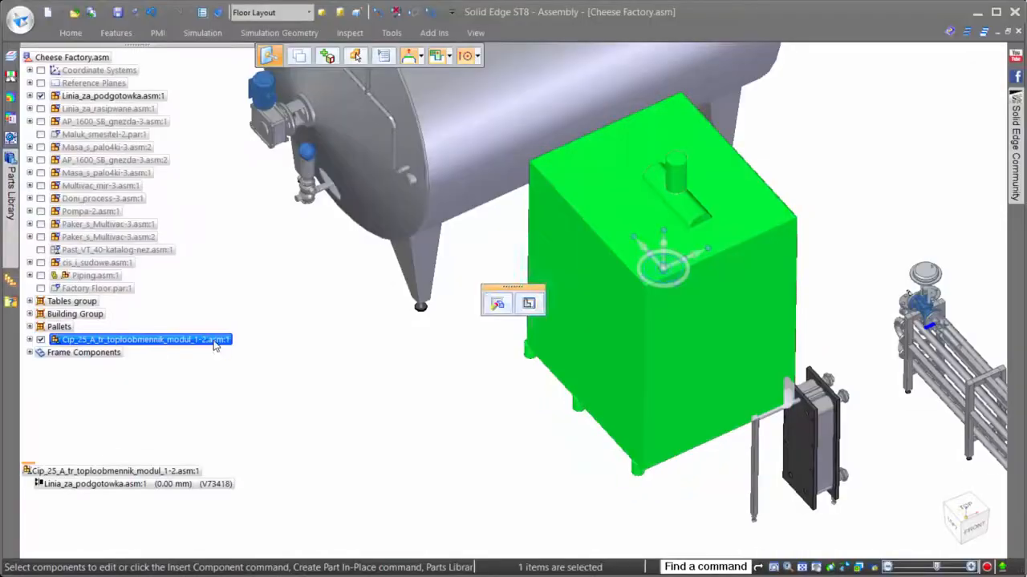
right_click(144, 340)
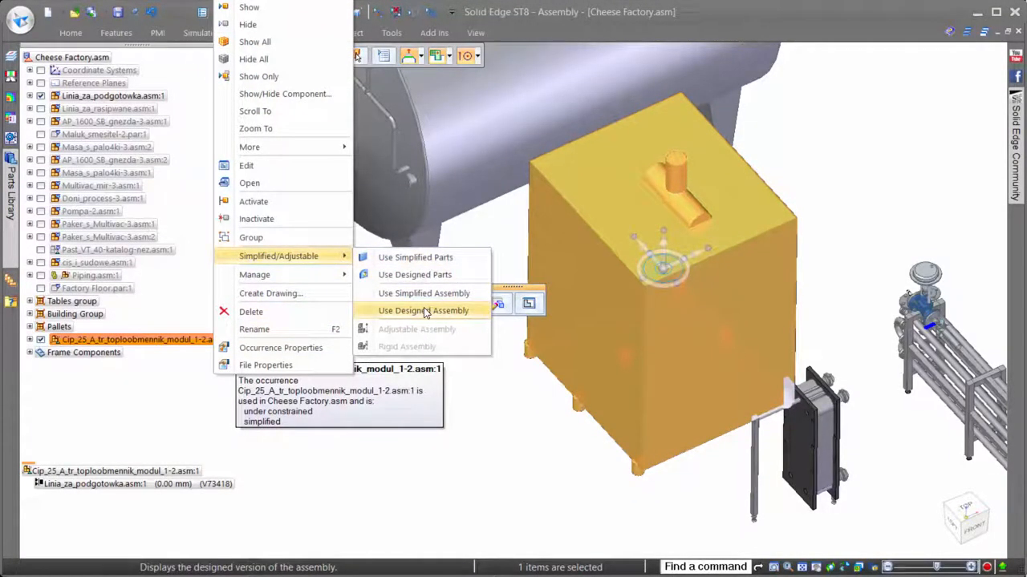
click(423, 312)
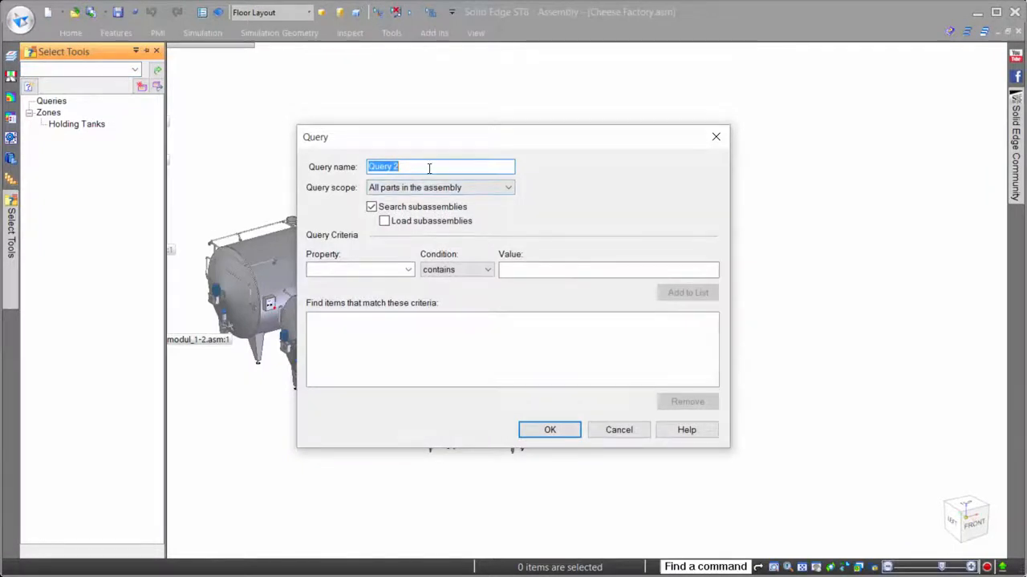
Define a new query named 'Packag' for the packaging machines and run it
text(Packag)
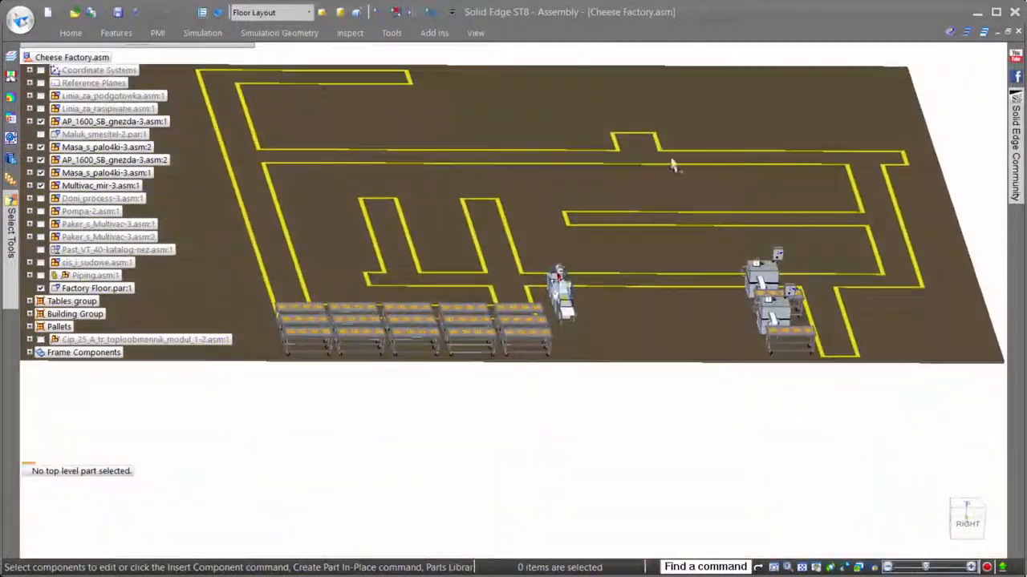
Copy Multivac_mir-3 along the floor with 2000 mm spacing between machines
click(99, 186)
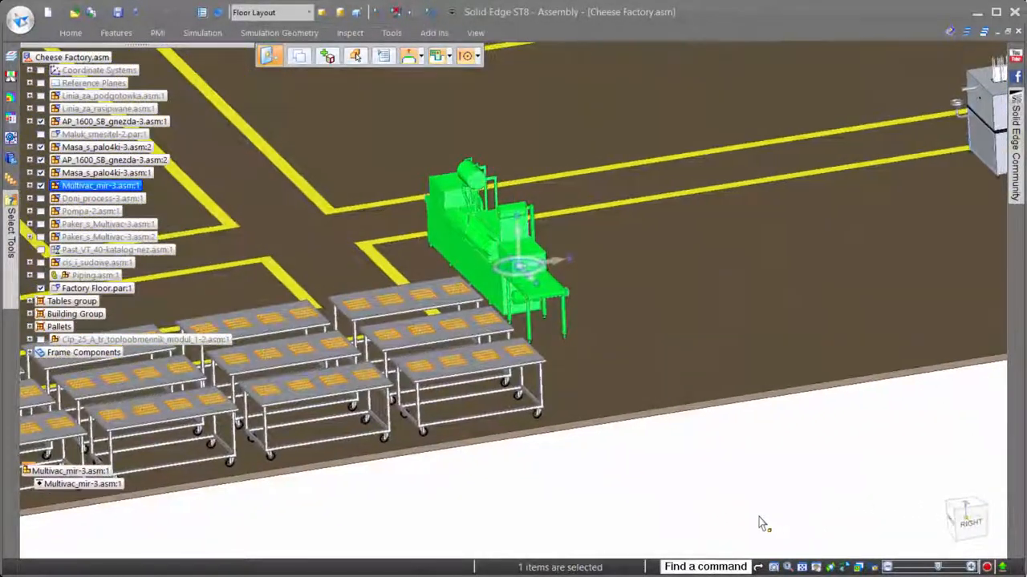
mouse_move(297, 55)
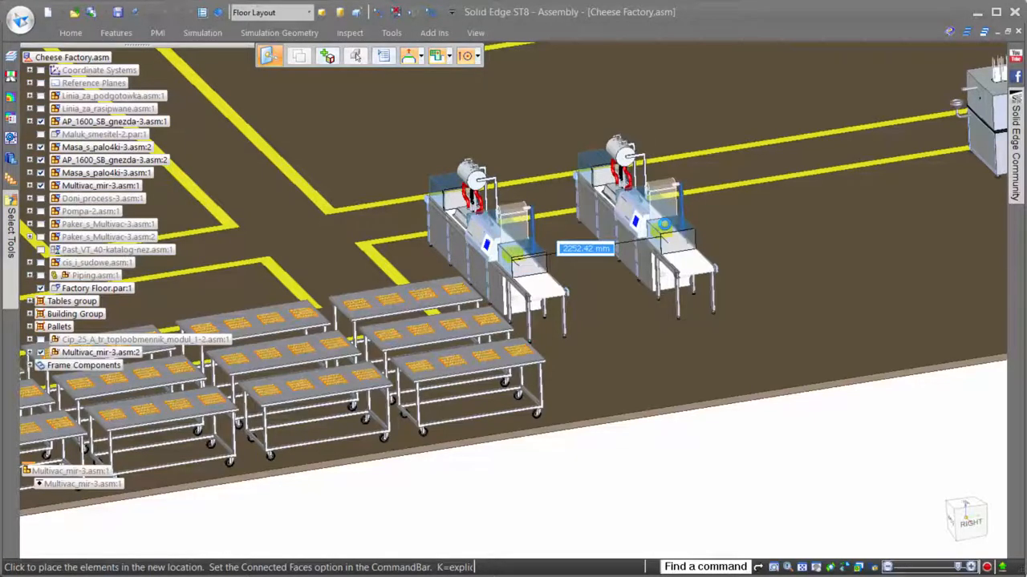
text(2000)
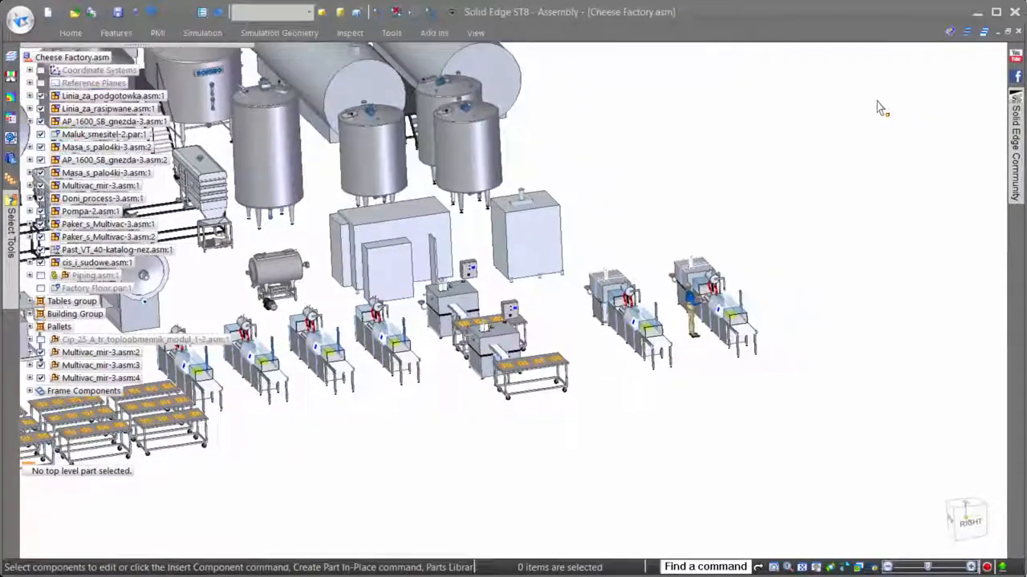
Start the Component Tracker from the Tools Update group for Cheese Factory.asm
click(391, 32)
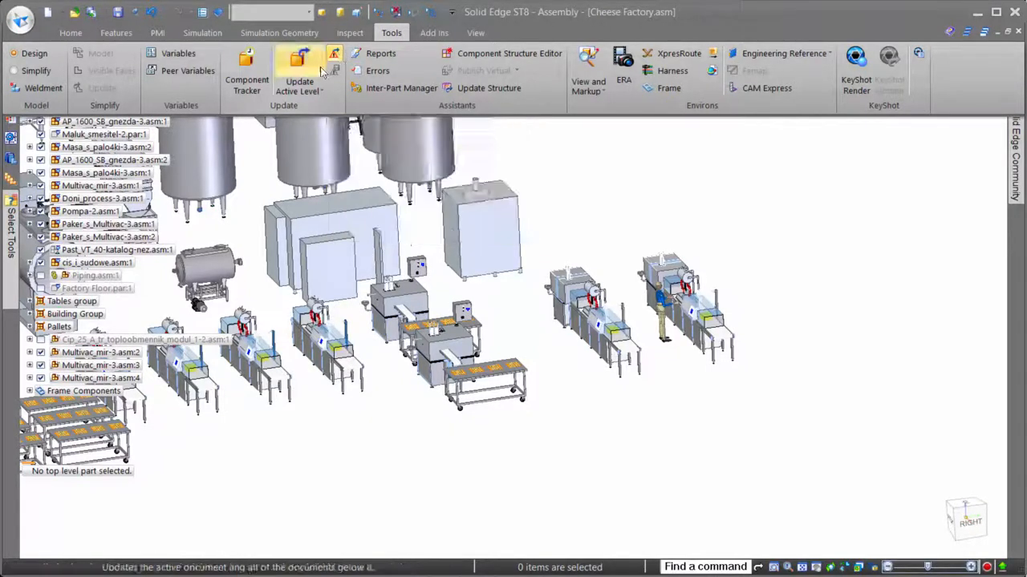
click(292, 67)
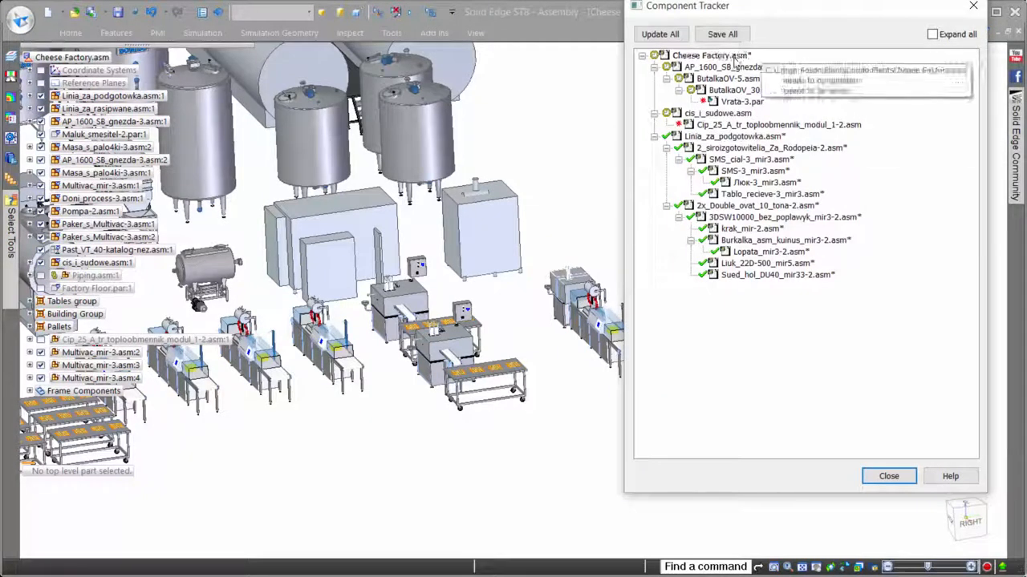
Close the Component Tracker after reviewing the modified subassemblies
click(741, 103)
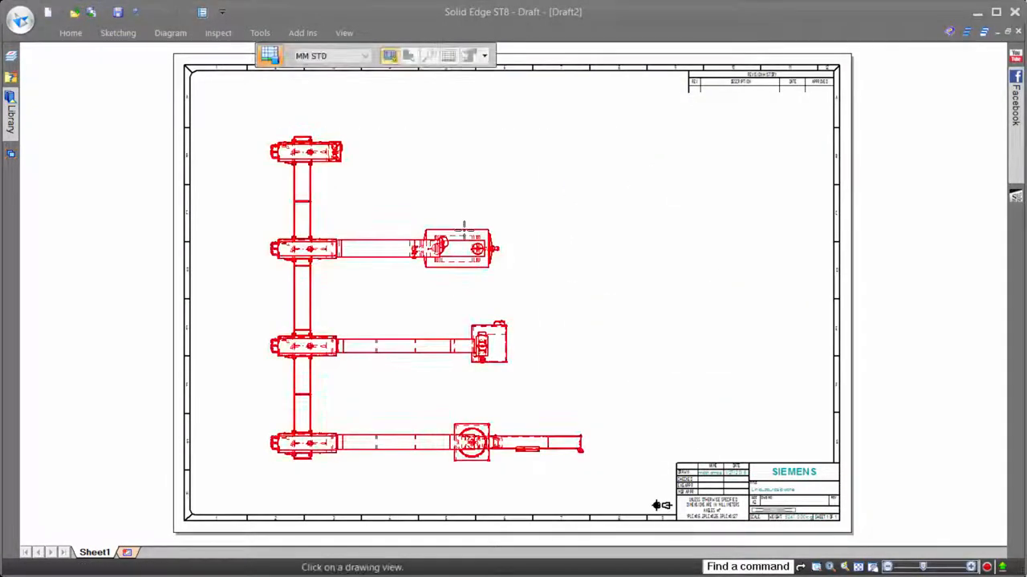
Place a parts list above the pipe frame plan view on Draft2
click(430, 55)
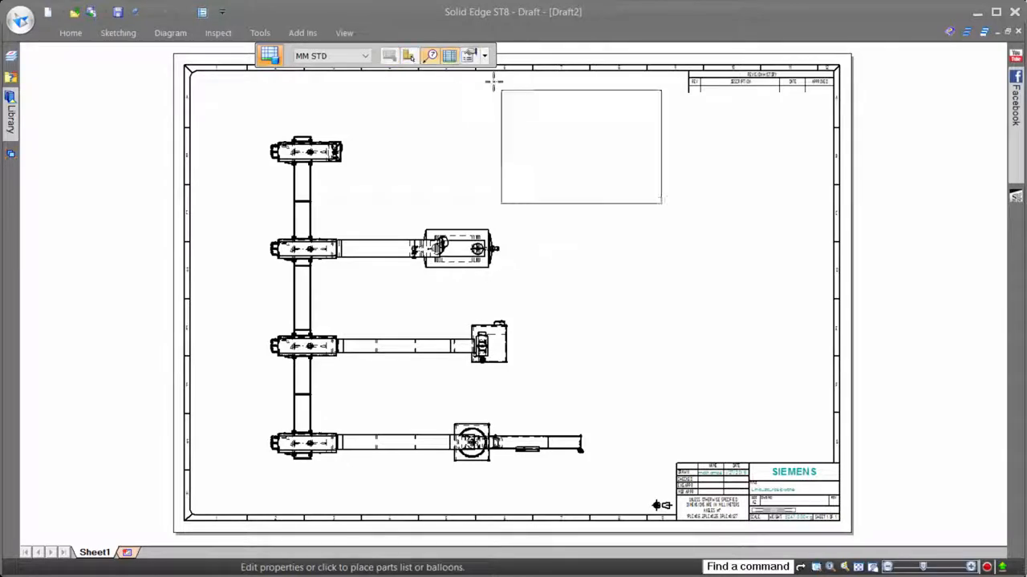